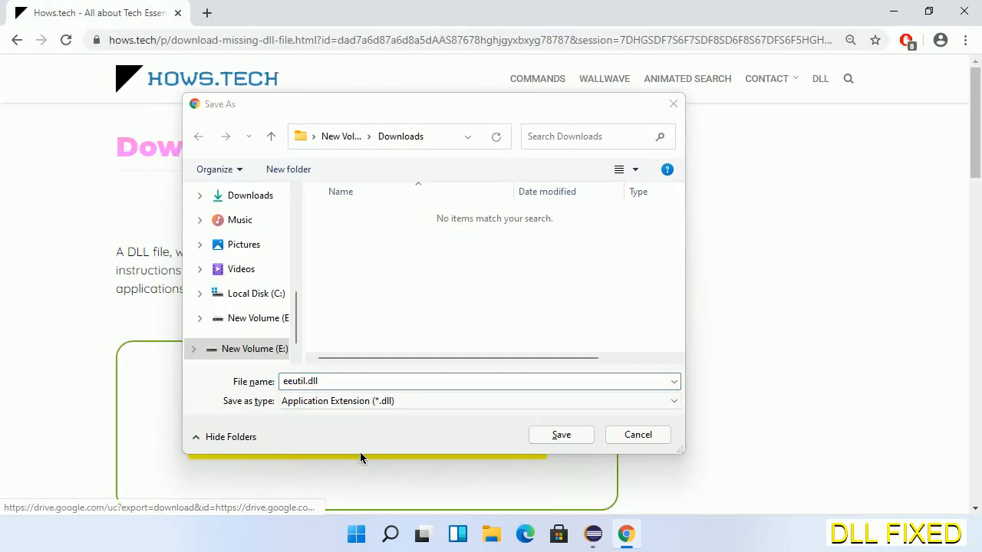
mouse_move(525, 443)
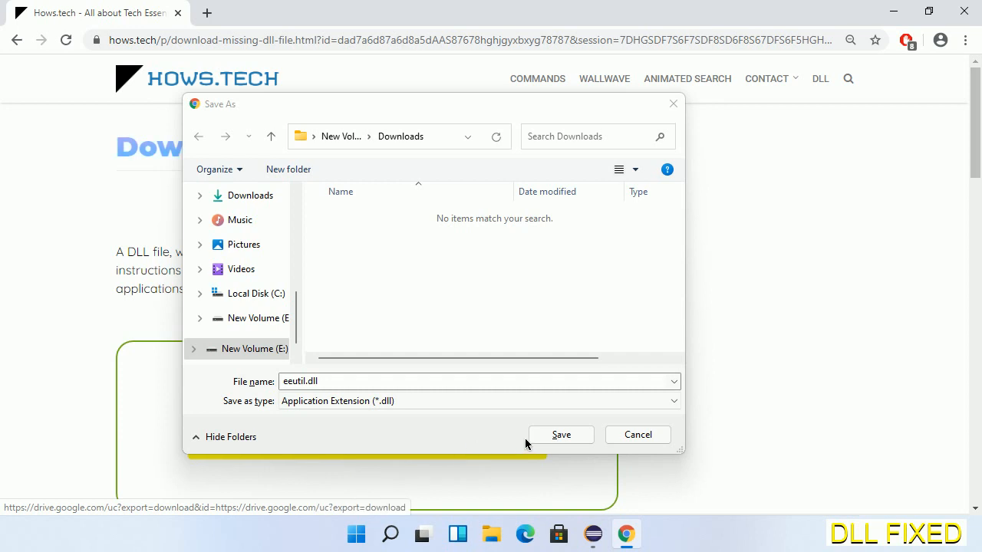
Save eeutil.dll to the Downloads folder on E: and show it in File Explorer.
click(561, 434)
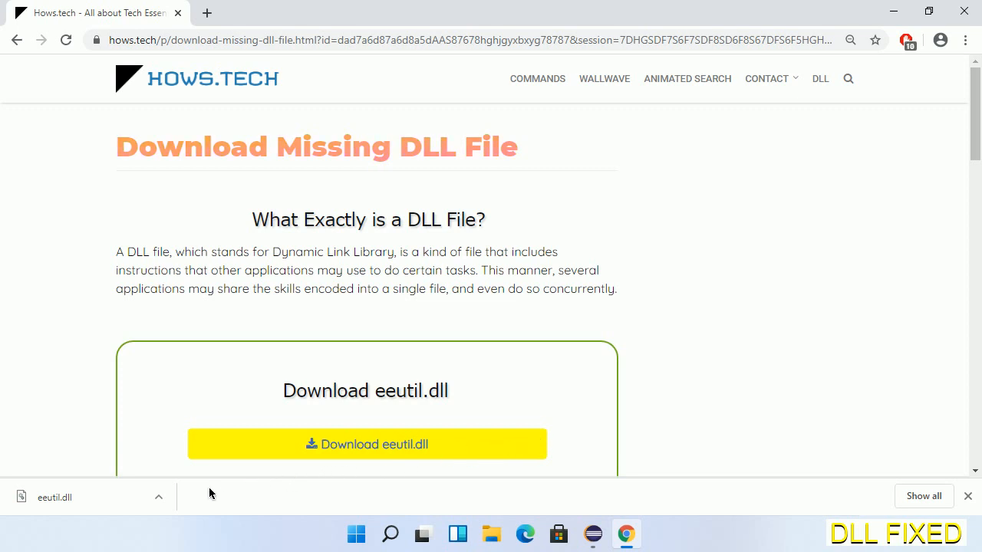
click(159, 497)
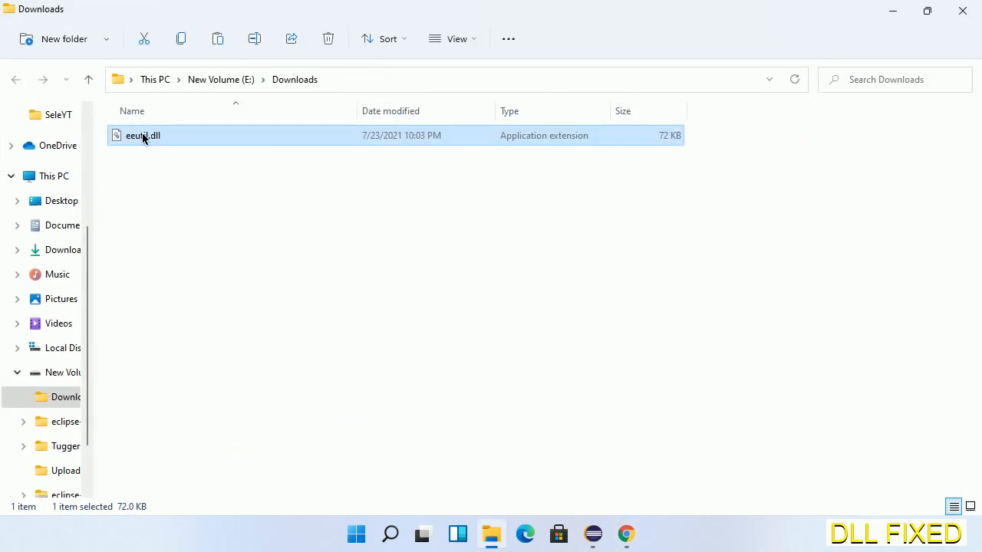
Copy eeutil.dll from Downloads, then go to This PC.
right_click(142, 136)
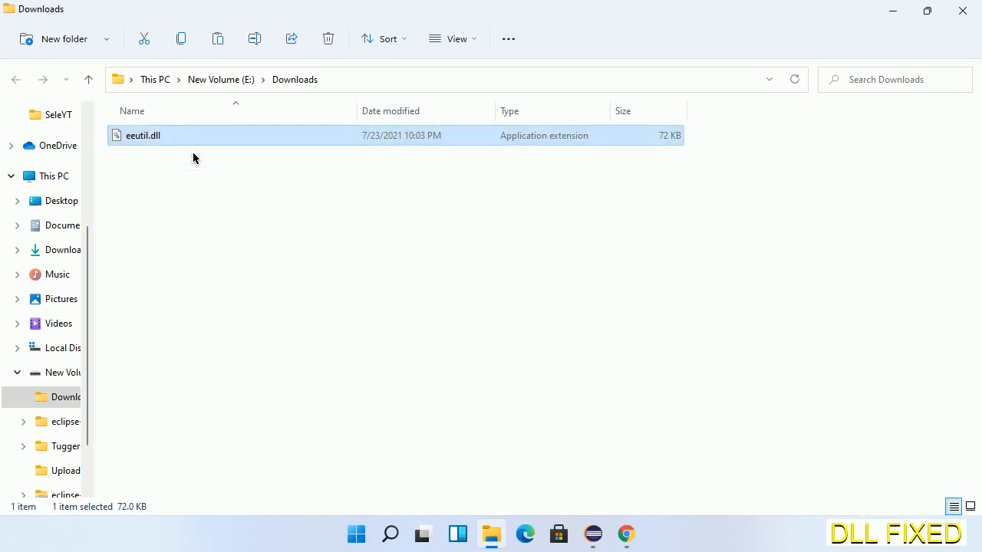
mouse_move(119, 170)
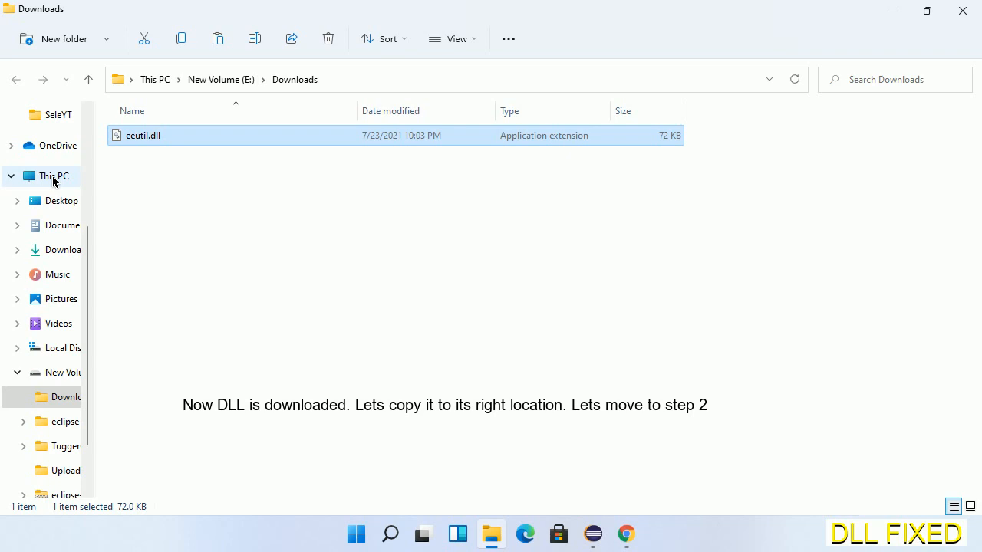
click(52, 176)
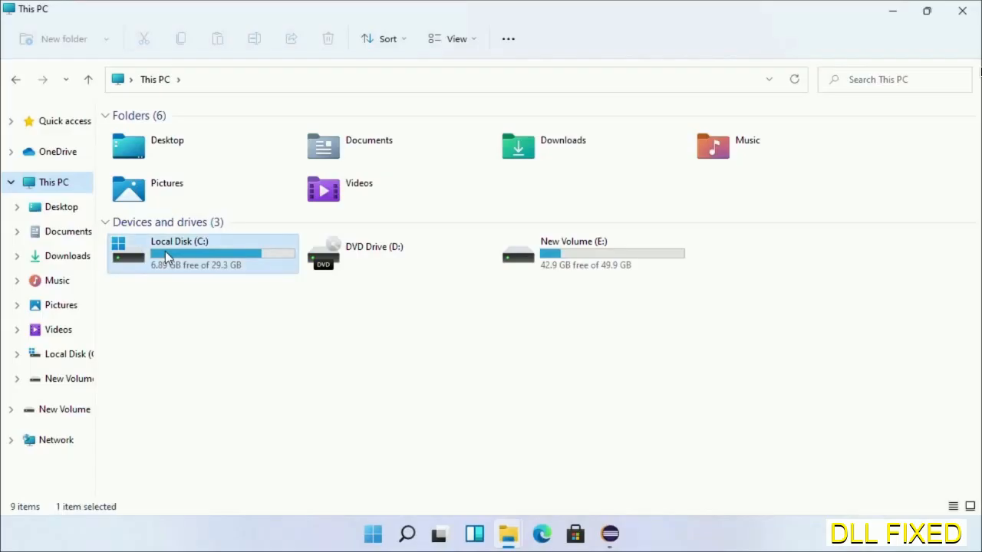
Browse to C:\Windows\System32 and paste eeutil.dll there.
double_click(179, 253)
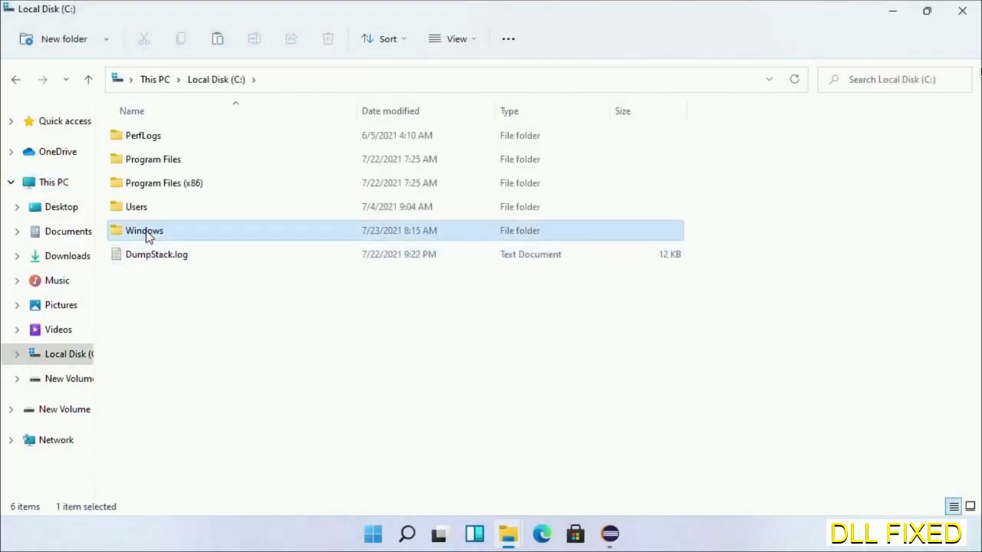
double_click(145, 230)
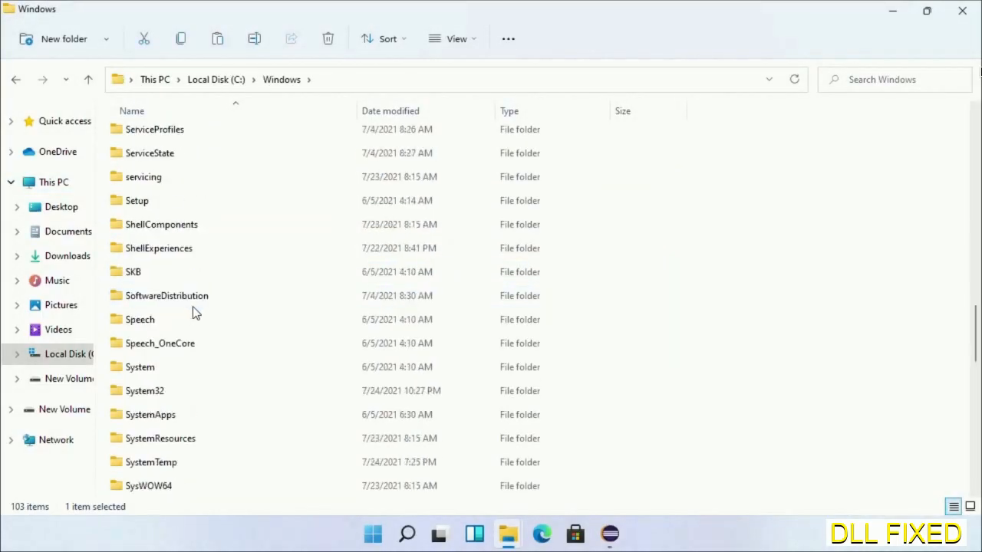
scroll(down, 3)
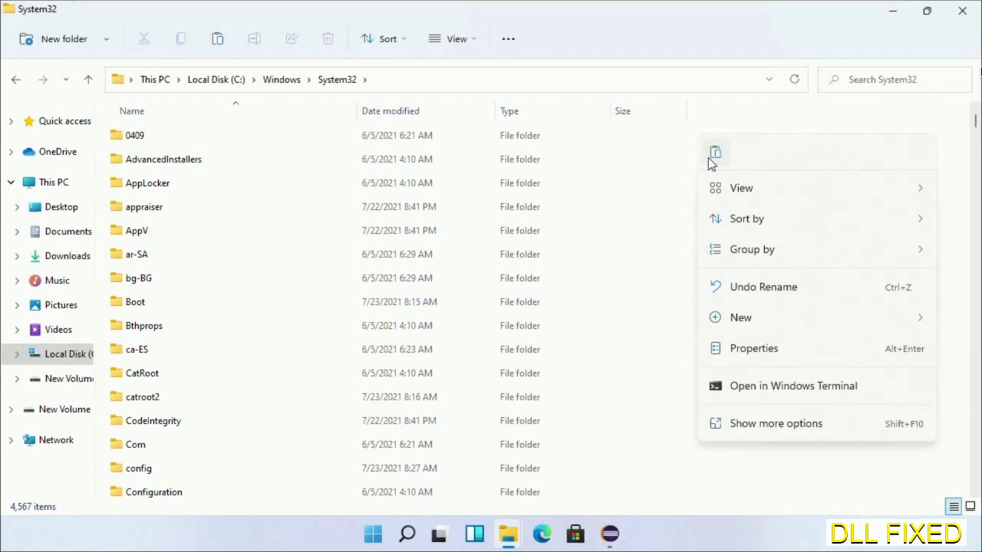
click(715, 152)
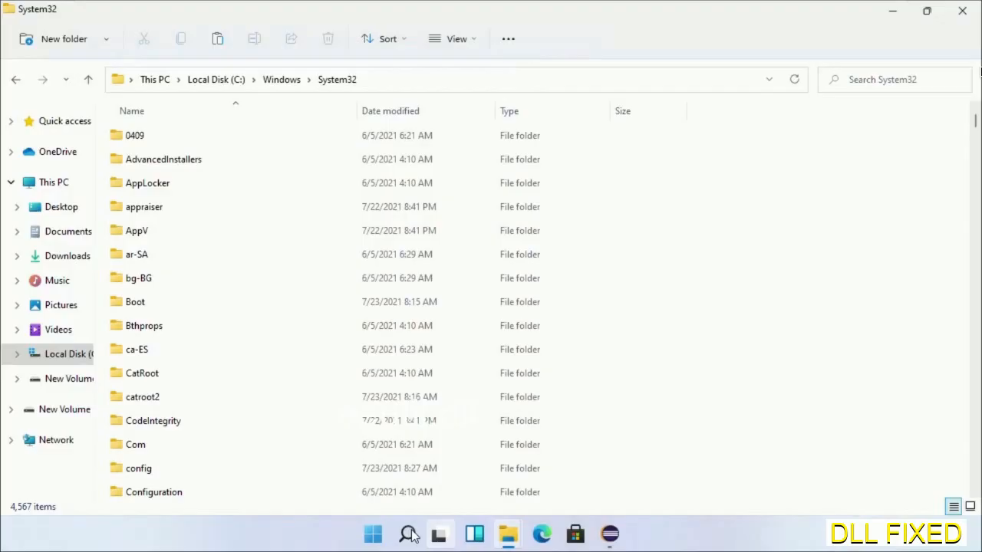
Launch Task Manager as administrator and start File > Run new task.
click(407, 534)
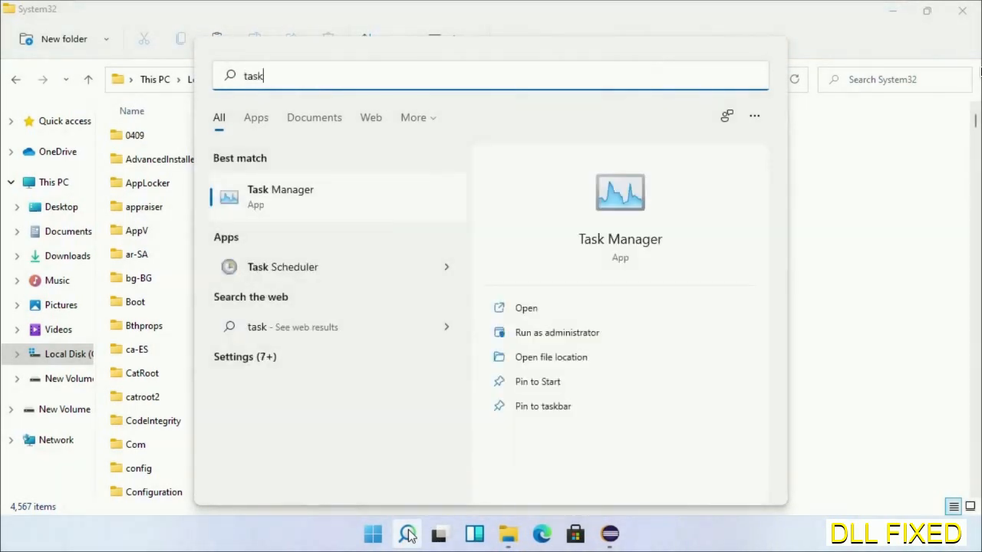
right_click(280, 197)
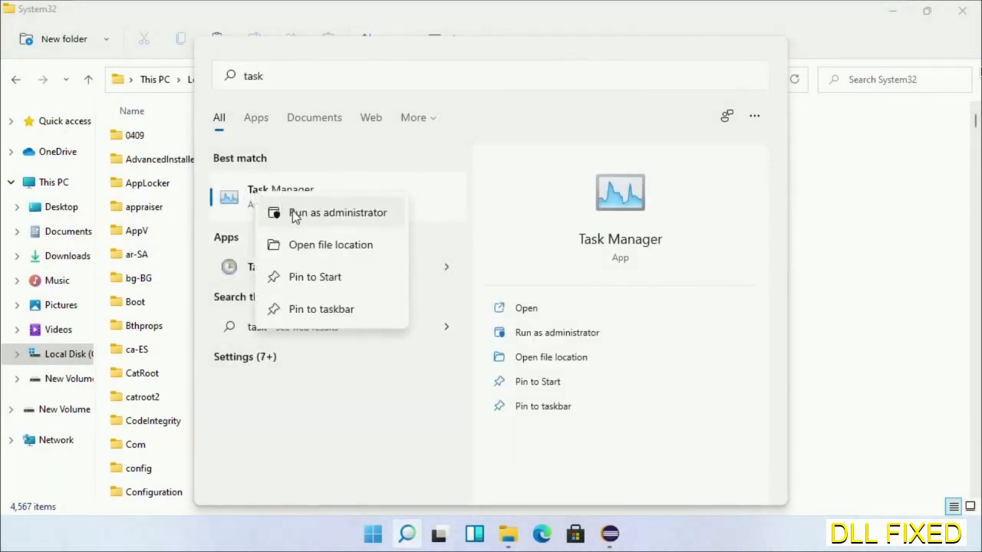
click(337, 212)
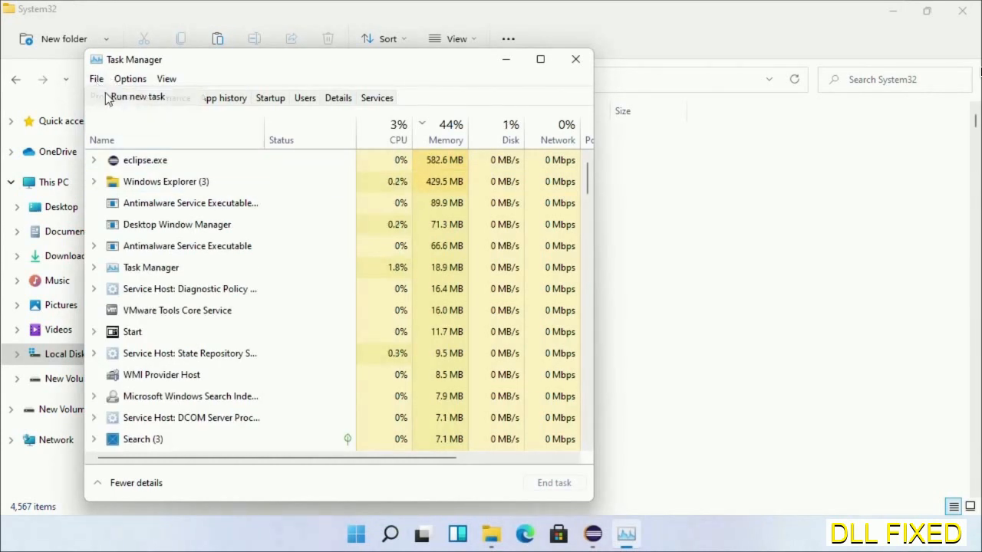
click(138, 96)
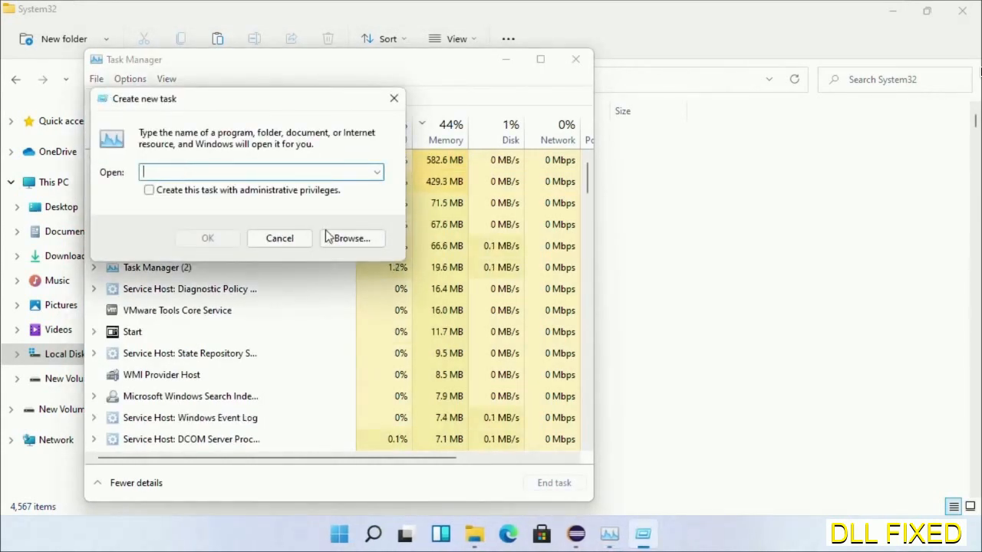
Browse to System32 cmd.exe, tick administrative privileges, and launch the elevated Command Prompt.
click(351, 238)
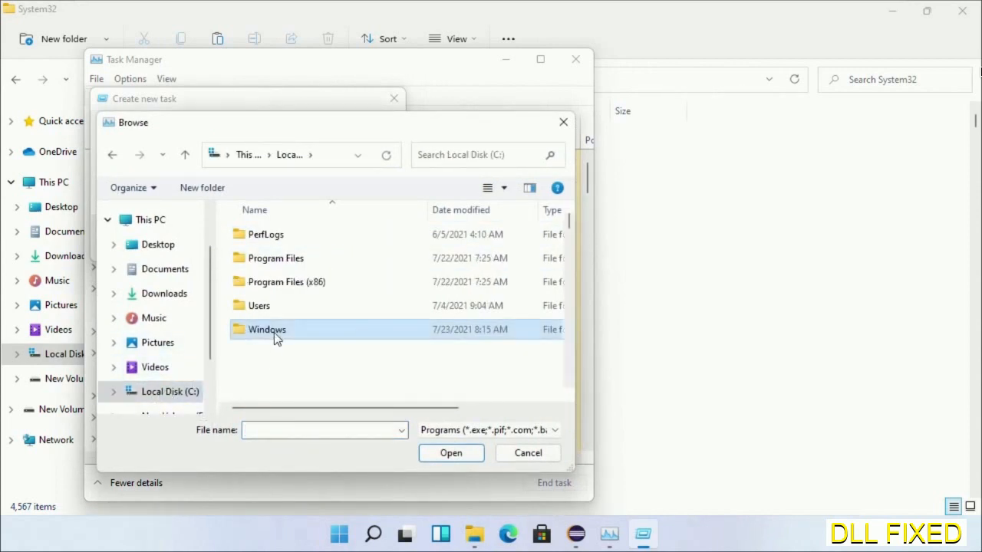
double_click(267, 329)
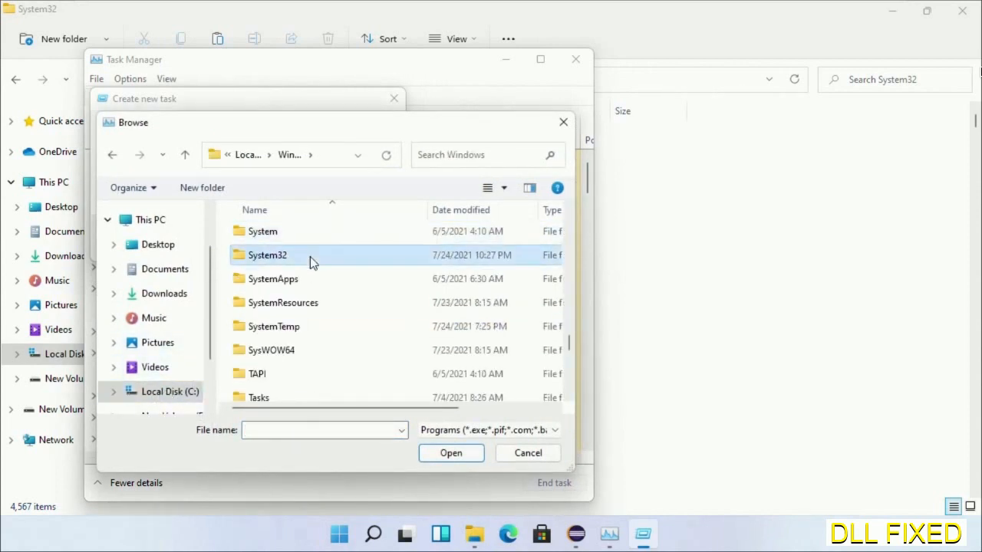
double_click(266, 255)
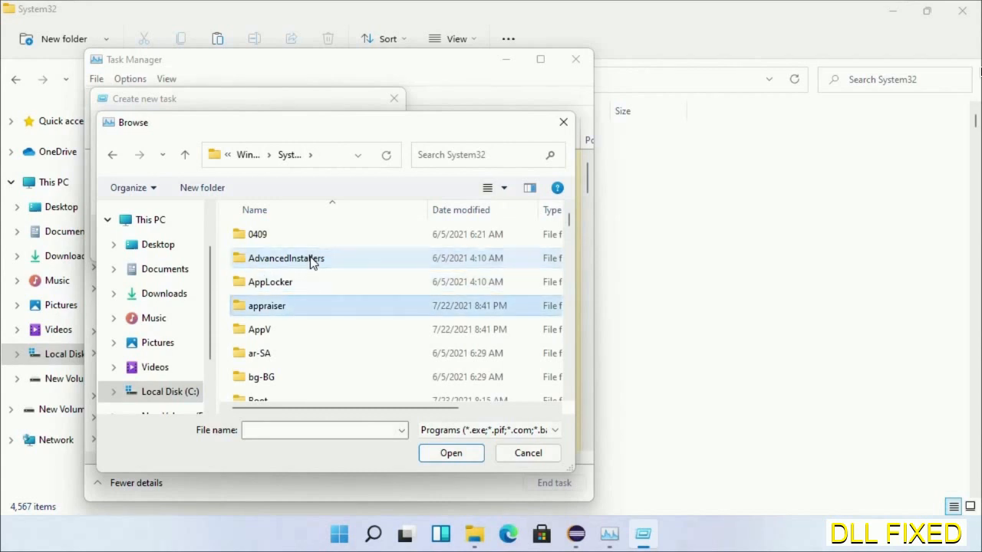
scroll(down, 3)
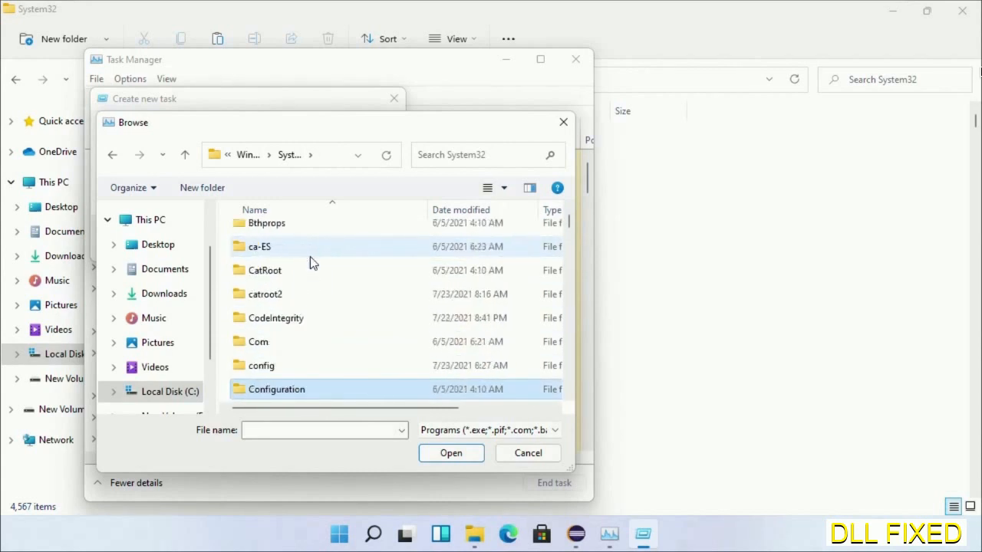
scroll(down, 3)
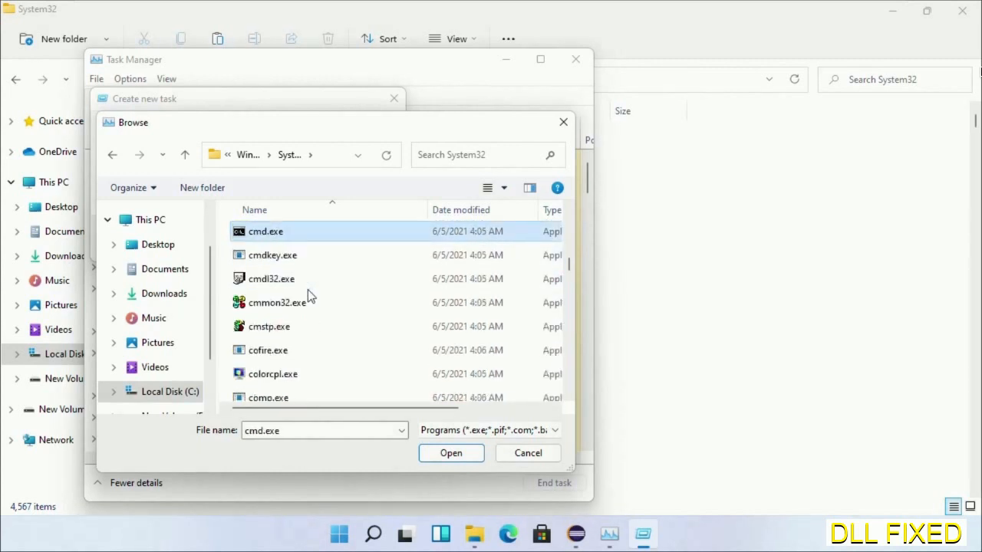
click(451, 453)
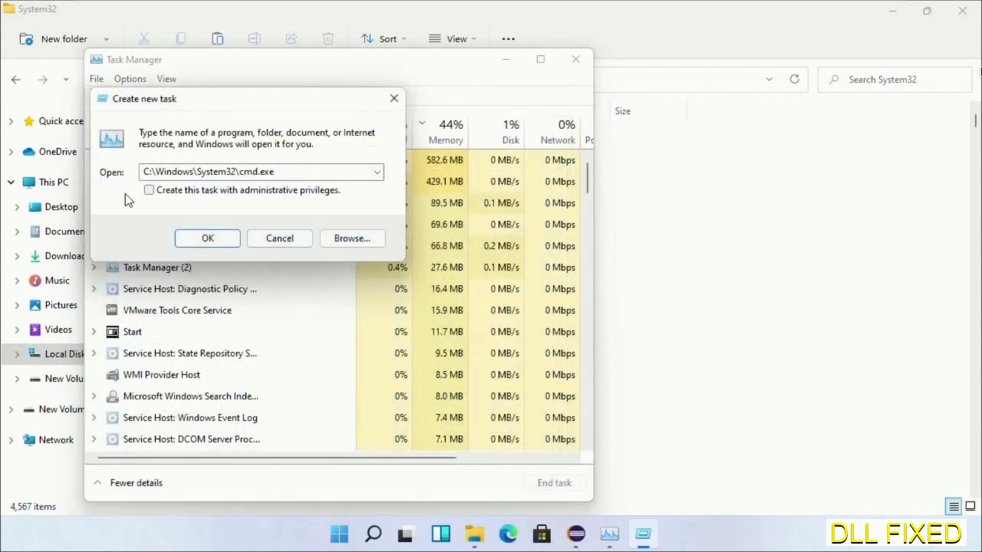
click(148, 190)
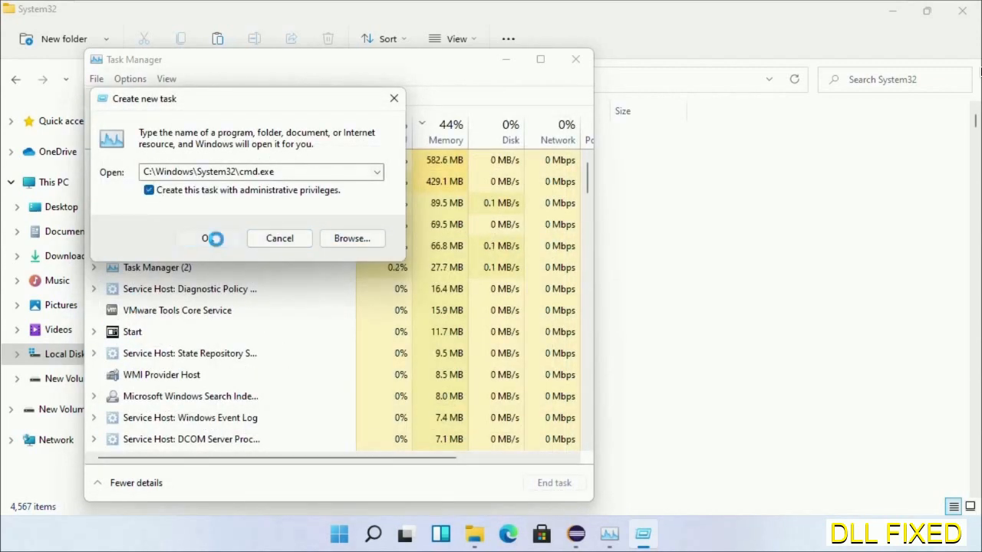
click(205, 238)
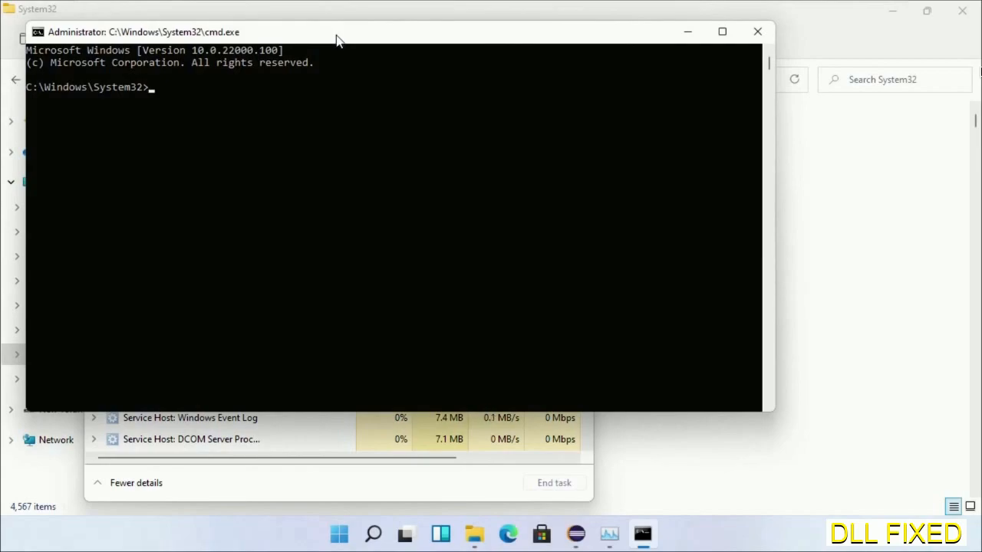
Run chkdsk c: /f /r, confirm Y to schedule it, then run sfc /scannow.
text(chkdsk c /f /r)
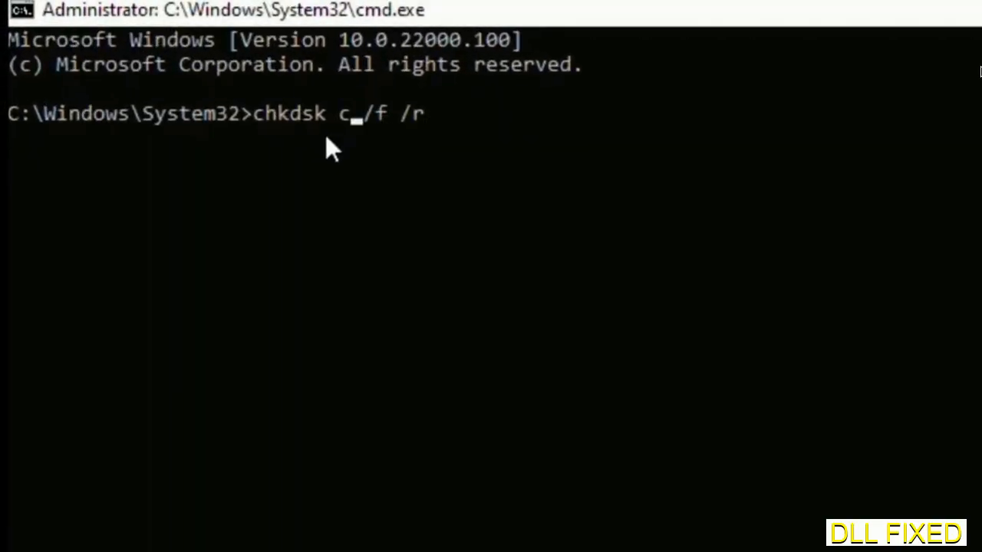
text(:)
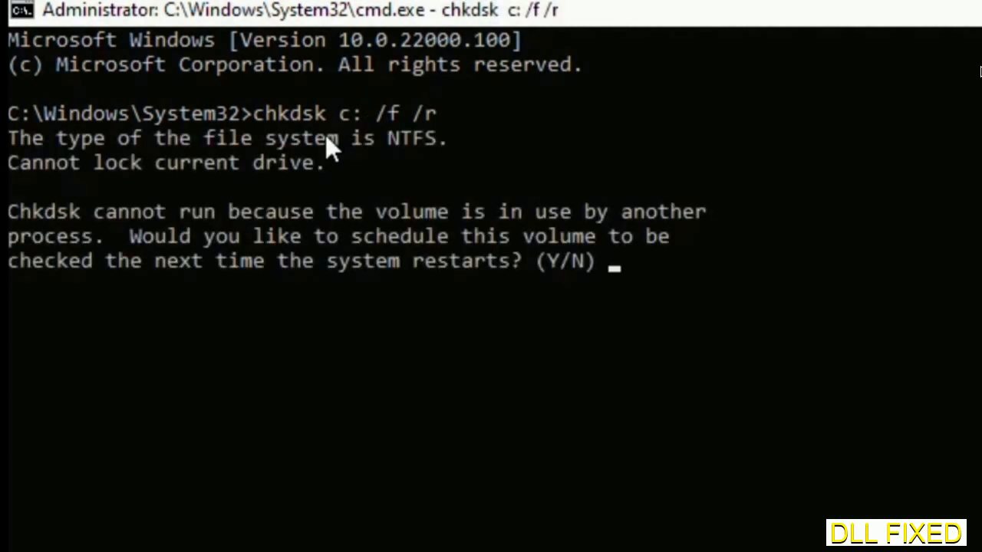
text(Y)
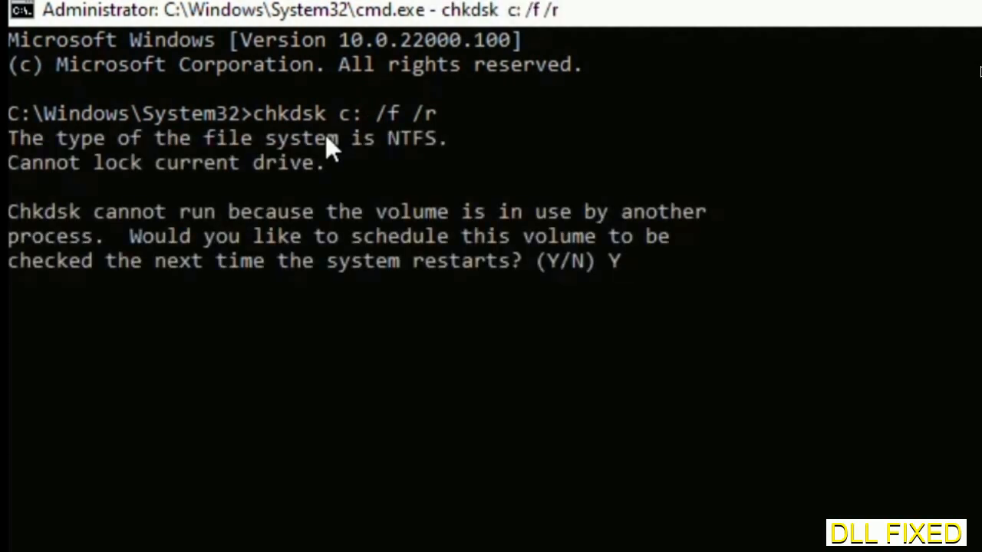
key(enter)
text(s)
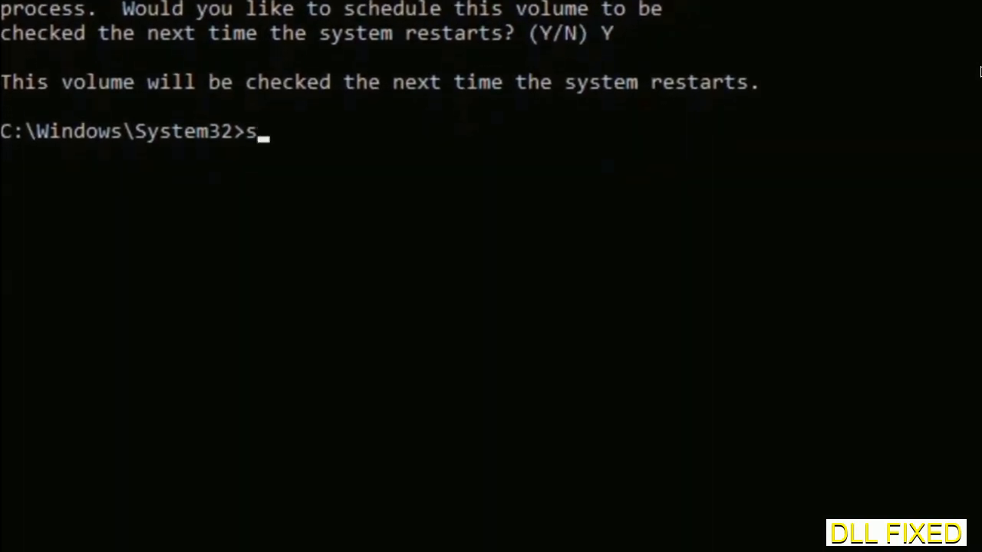
text(fc /s)
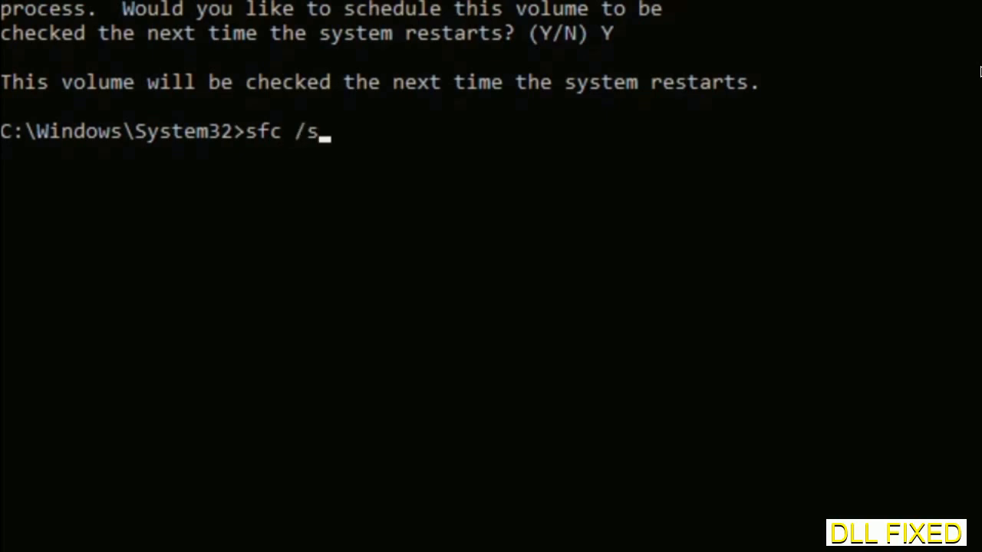
text(cannow)
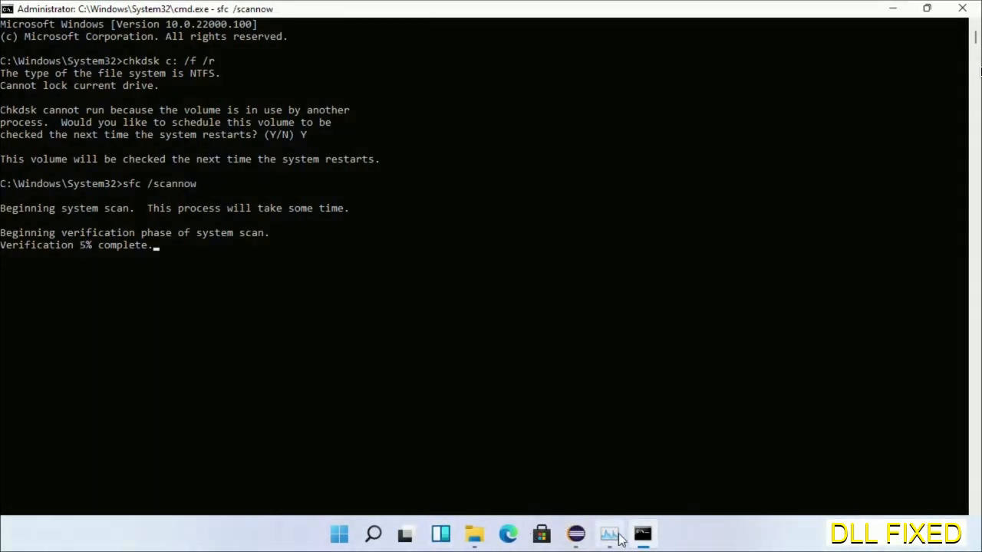
From Task Manager's Run new task, launch a second administrator cmd.exe.
click(608, 533)
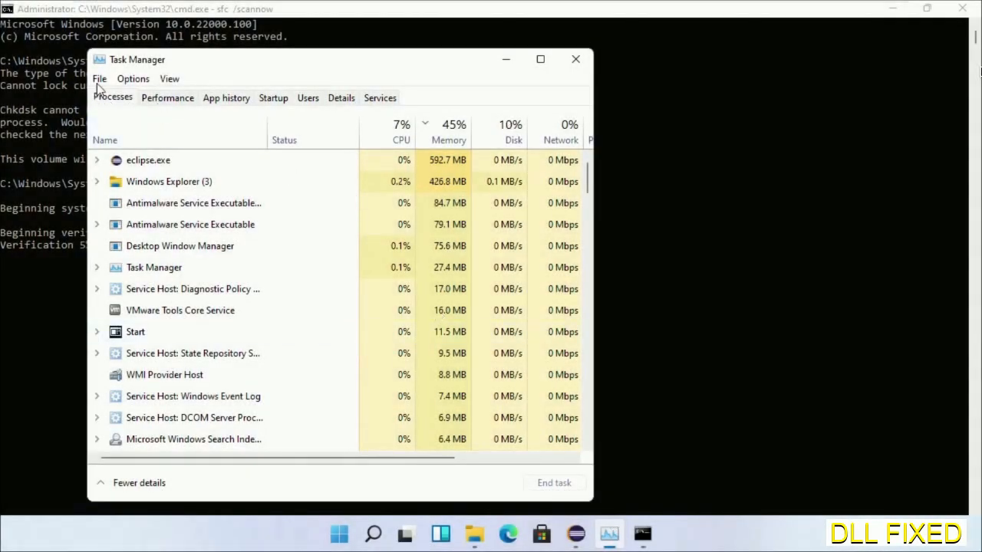
click(99, 78)
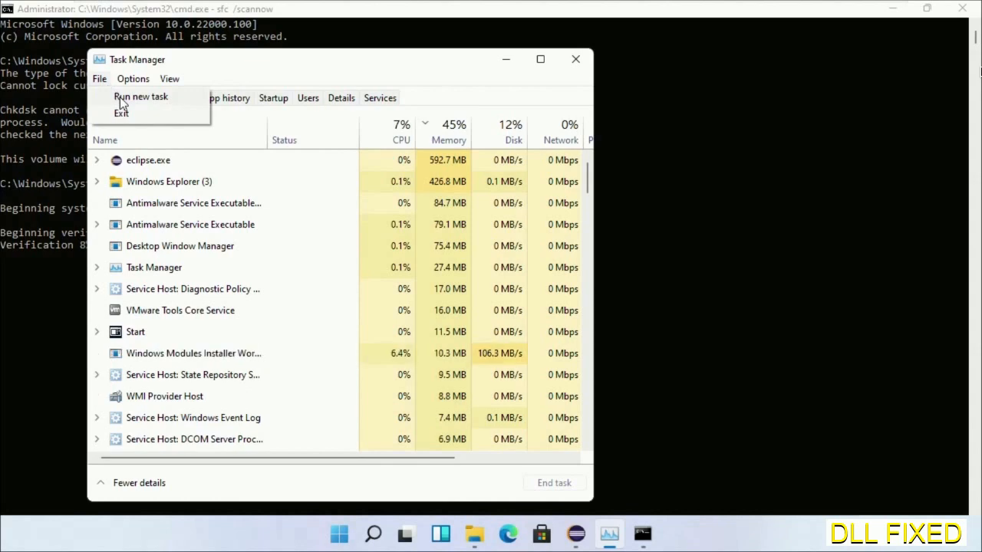
click(140, 95)
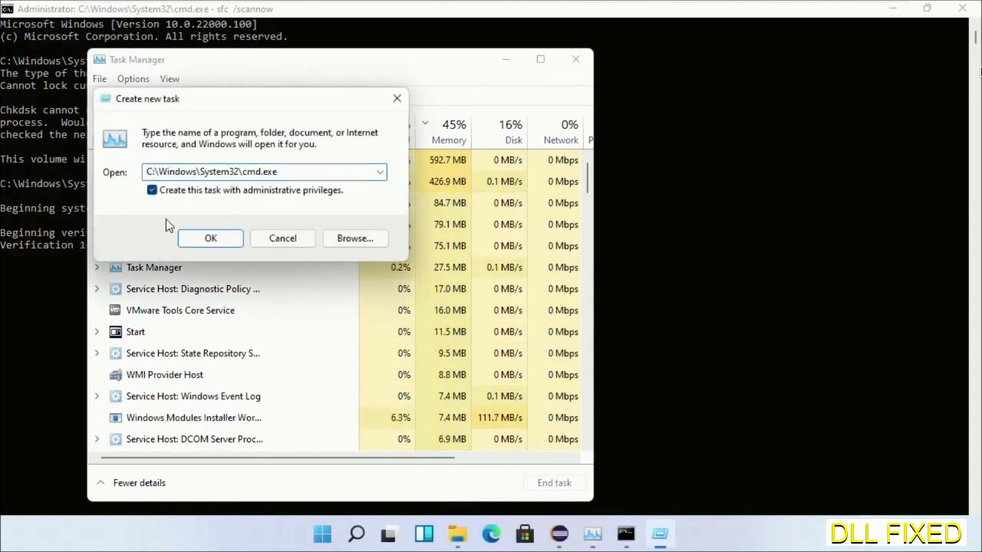
click(210, 237)
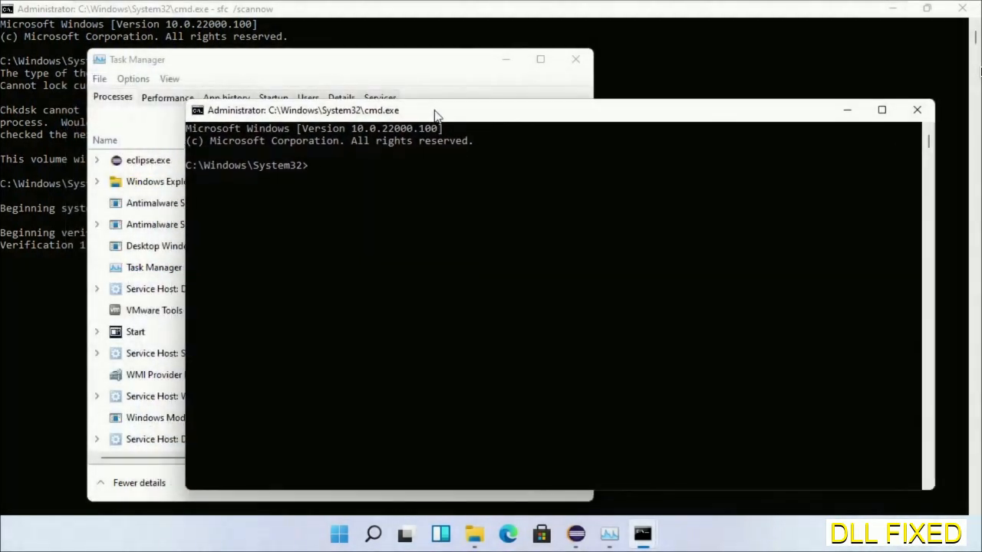
mouse_move(464, 10)
text(regsvr32 "C:\Windows\System32\myMissingDllFile.dll")
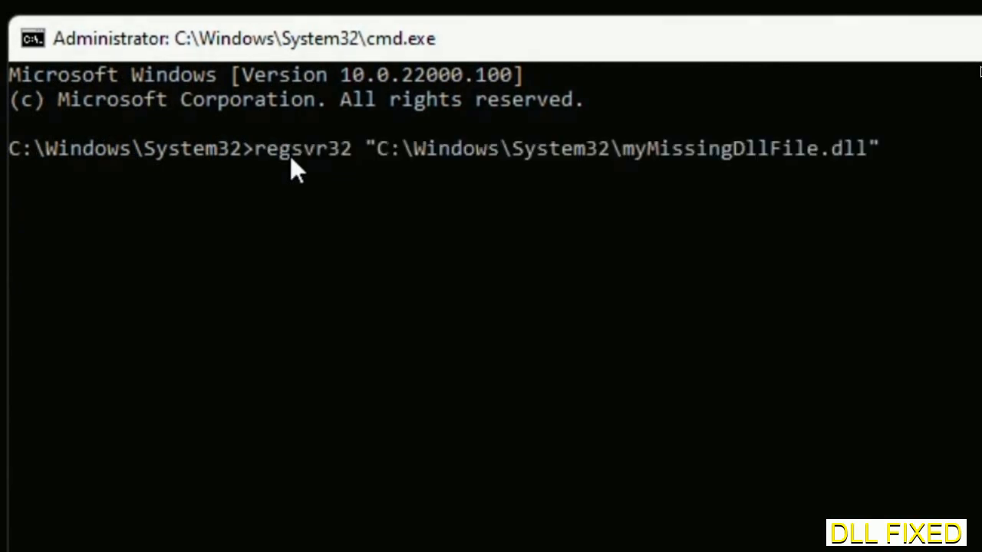
mouse_move(629, 165)
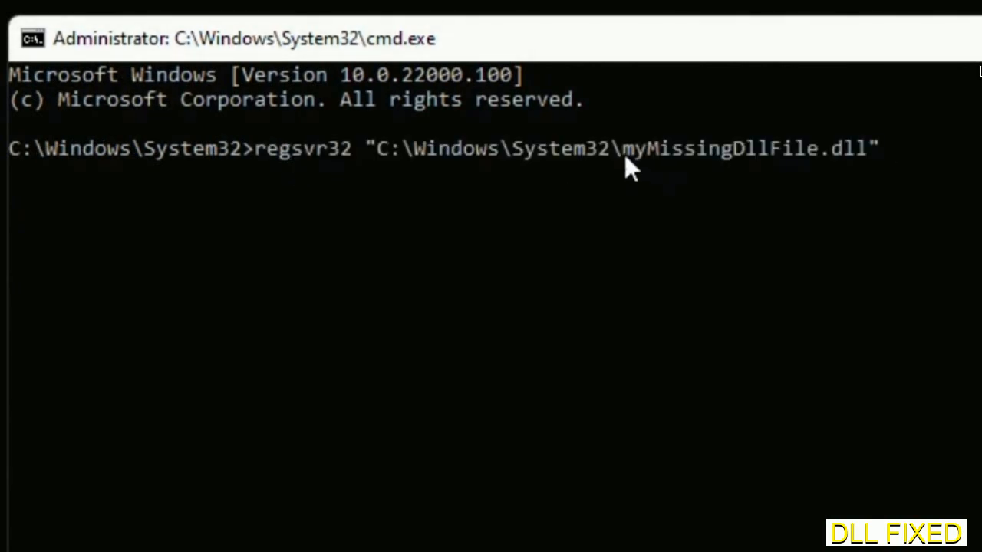
Select the placeholder DLL name in the regsvr32 command, then bring up restart options.
double_click(633, 148)
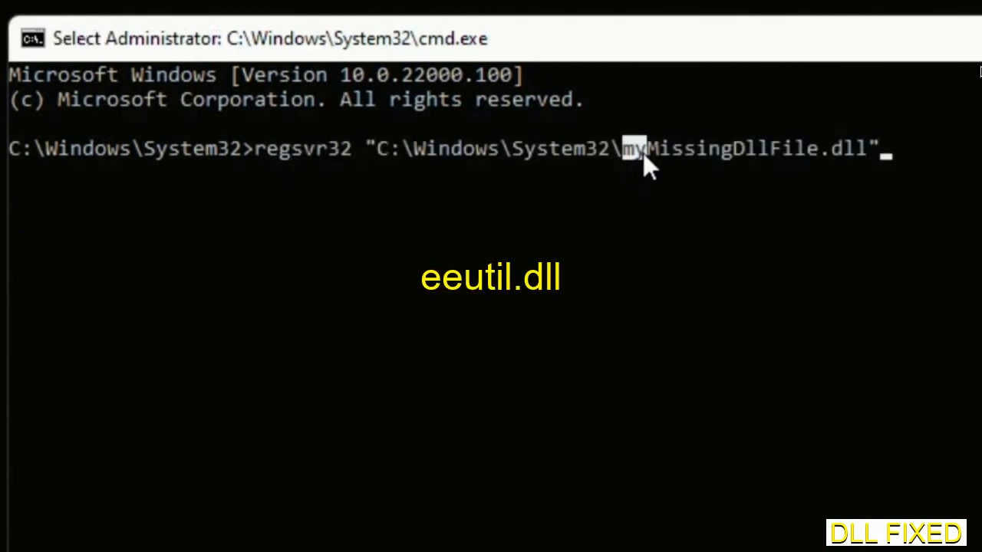
drag(629, 148, 867, 148)
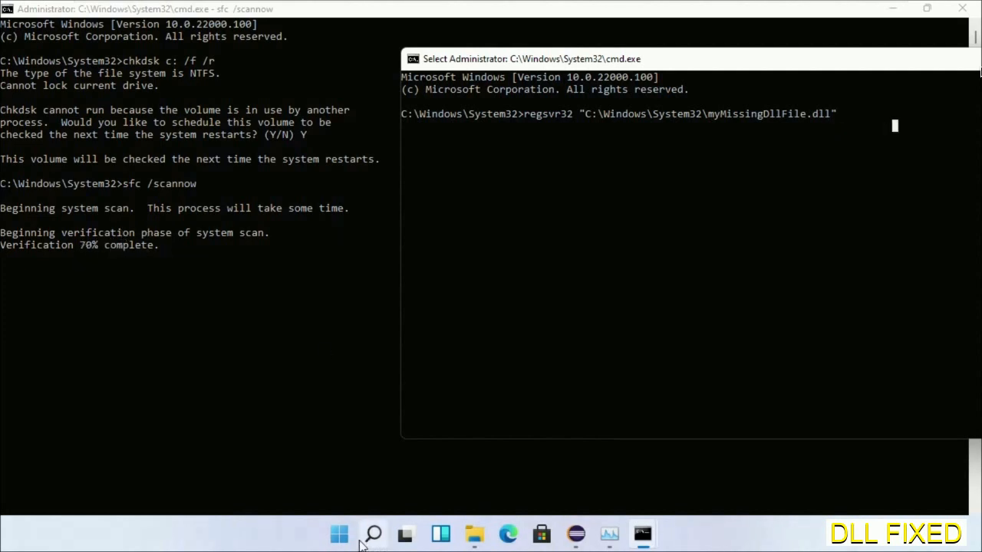
click(373, 534)
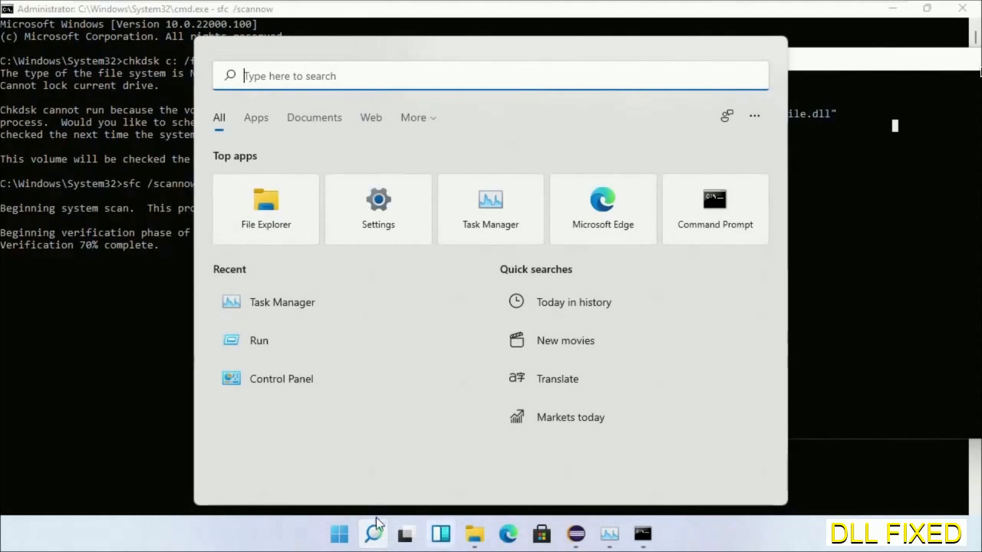
click(680, 480)
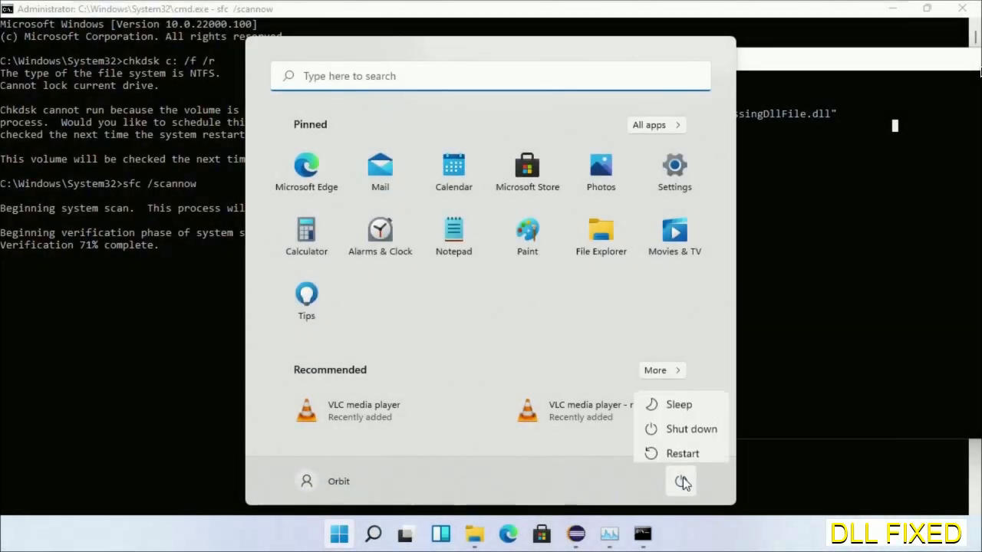